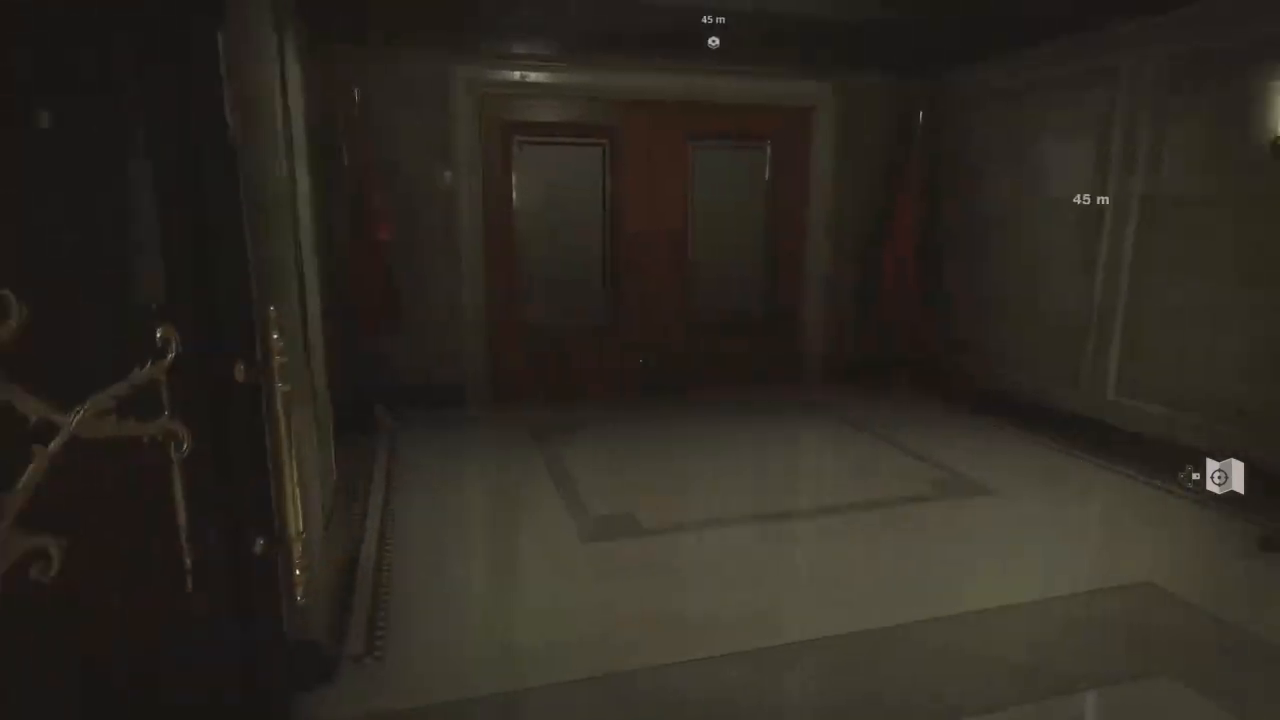
mouse_move(640, 360)
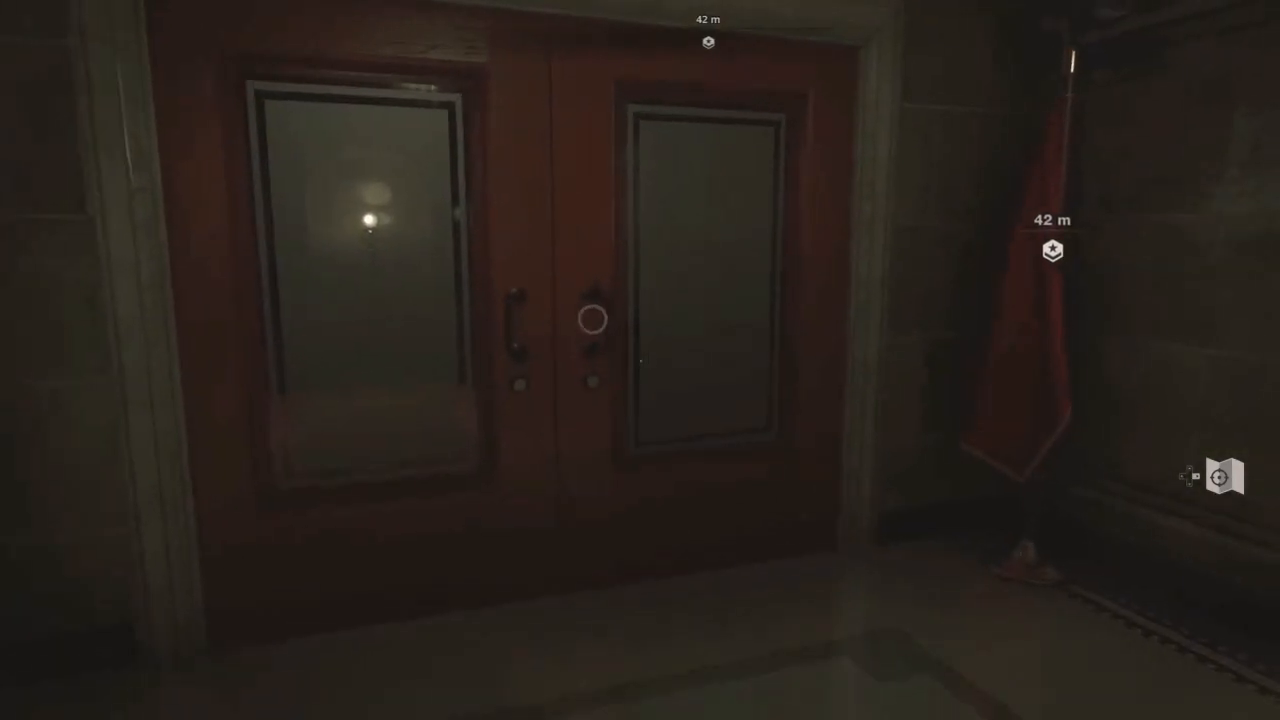